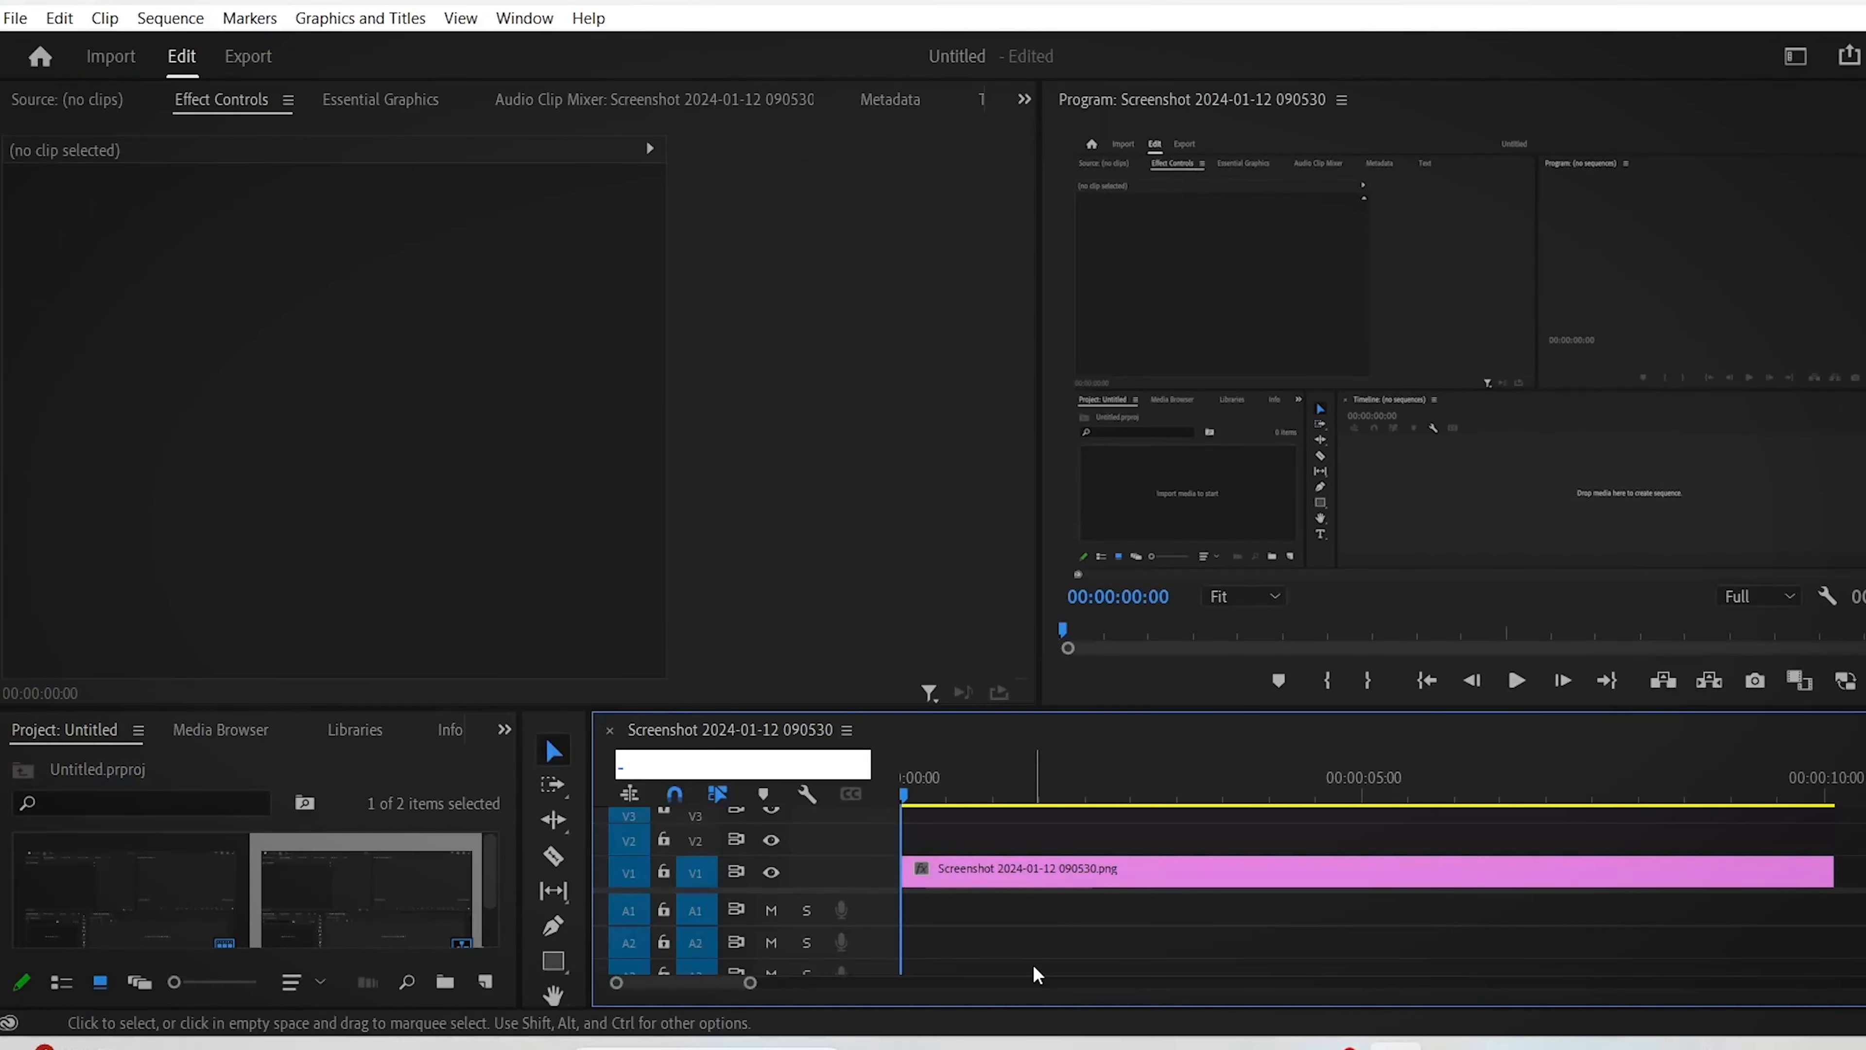
{"action": "mouse_move", "coordinate": [1273, 887]}
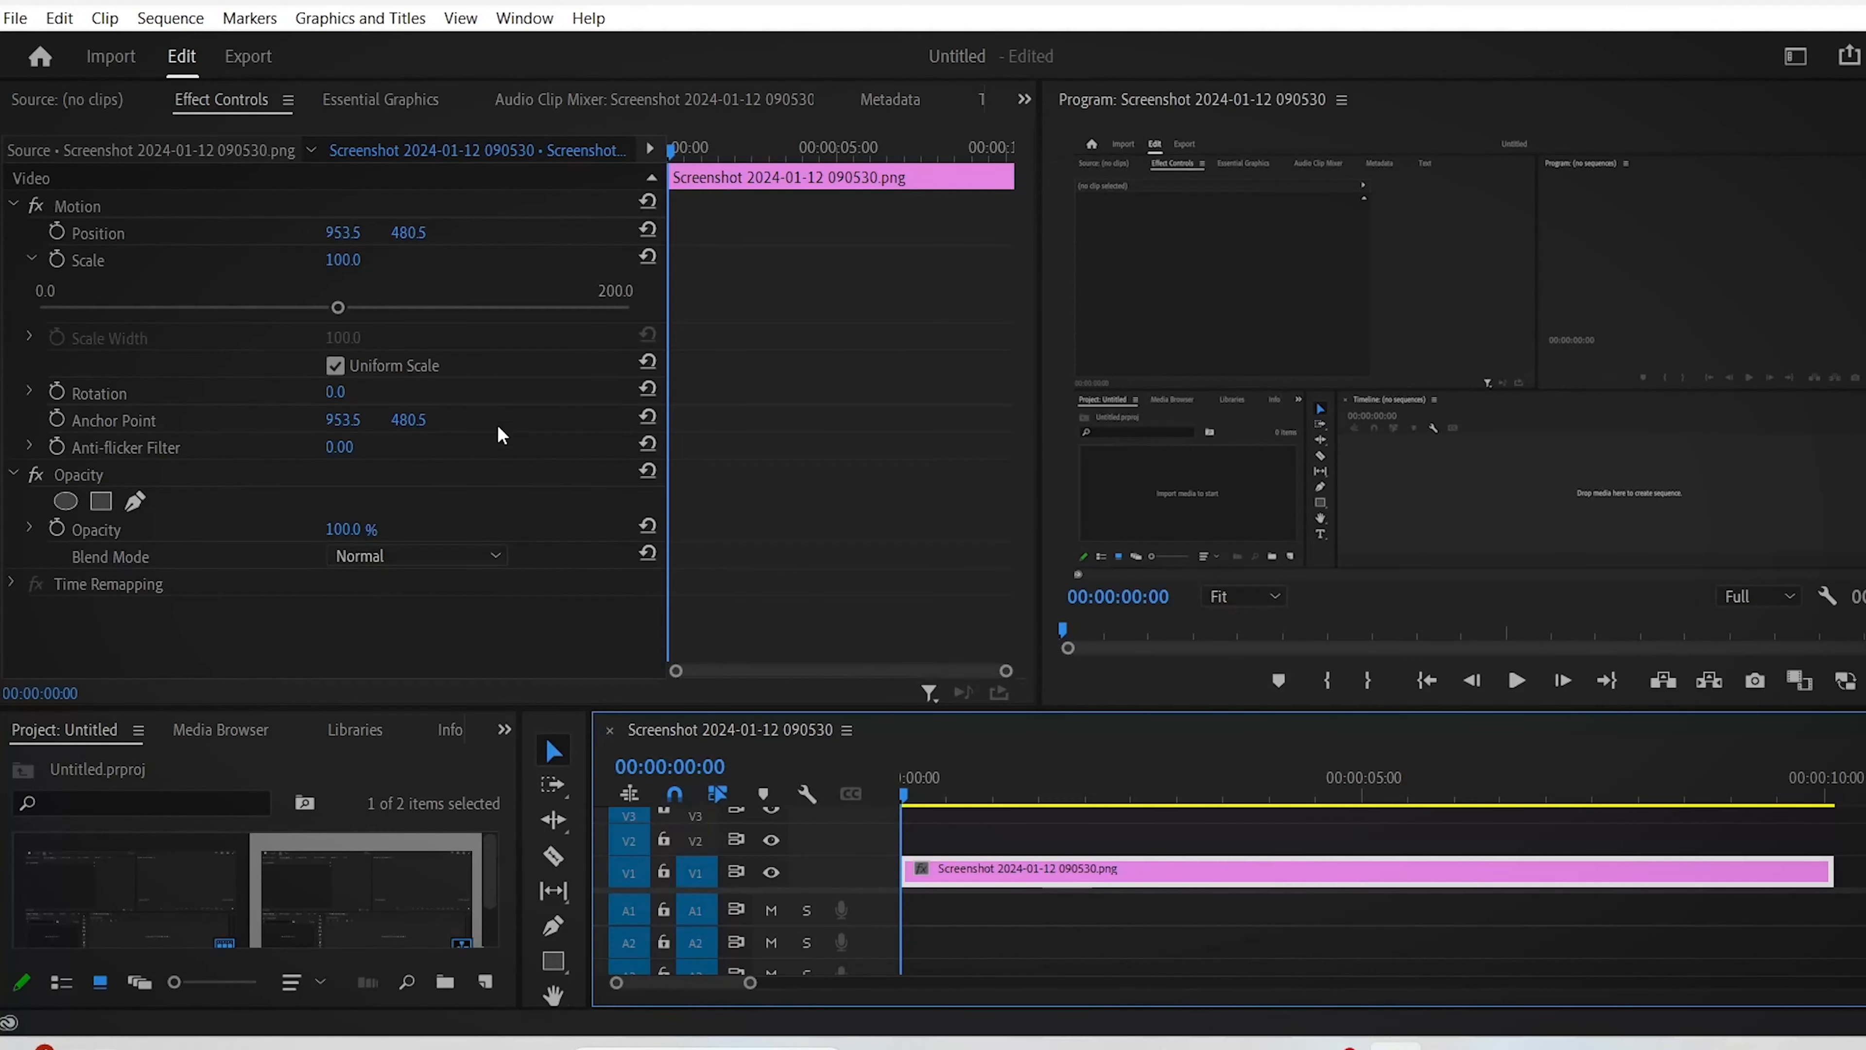
Select the screenshot clip's Scale setting to begin keyframing at 100%.
{"action": "left_click", "coordinate": [88, 260]}
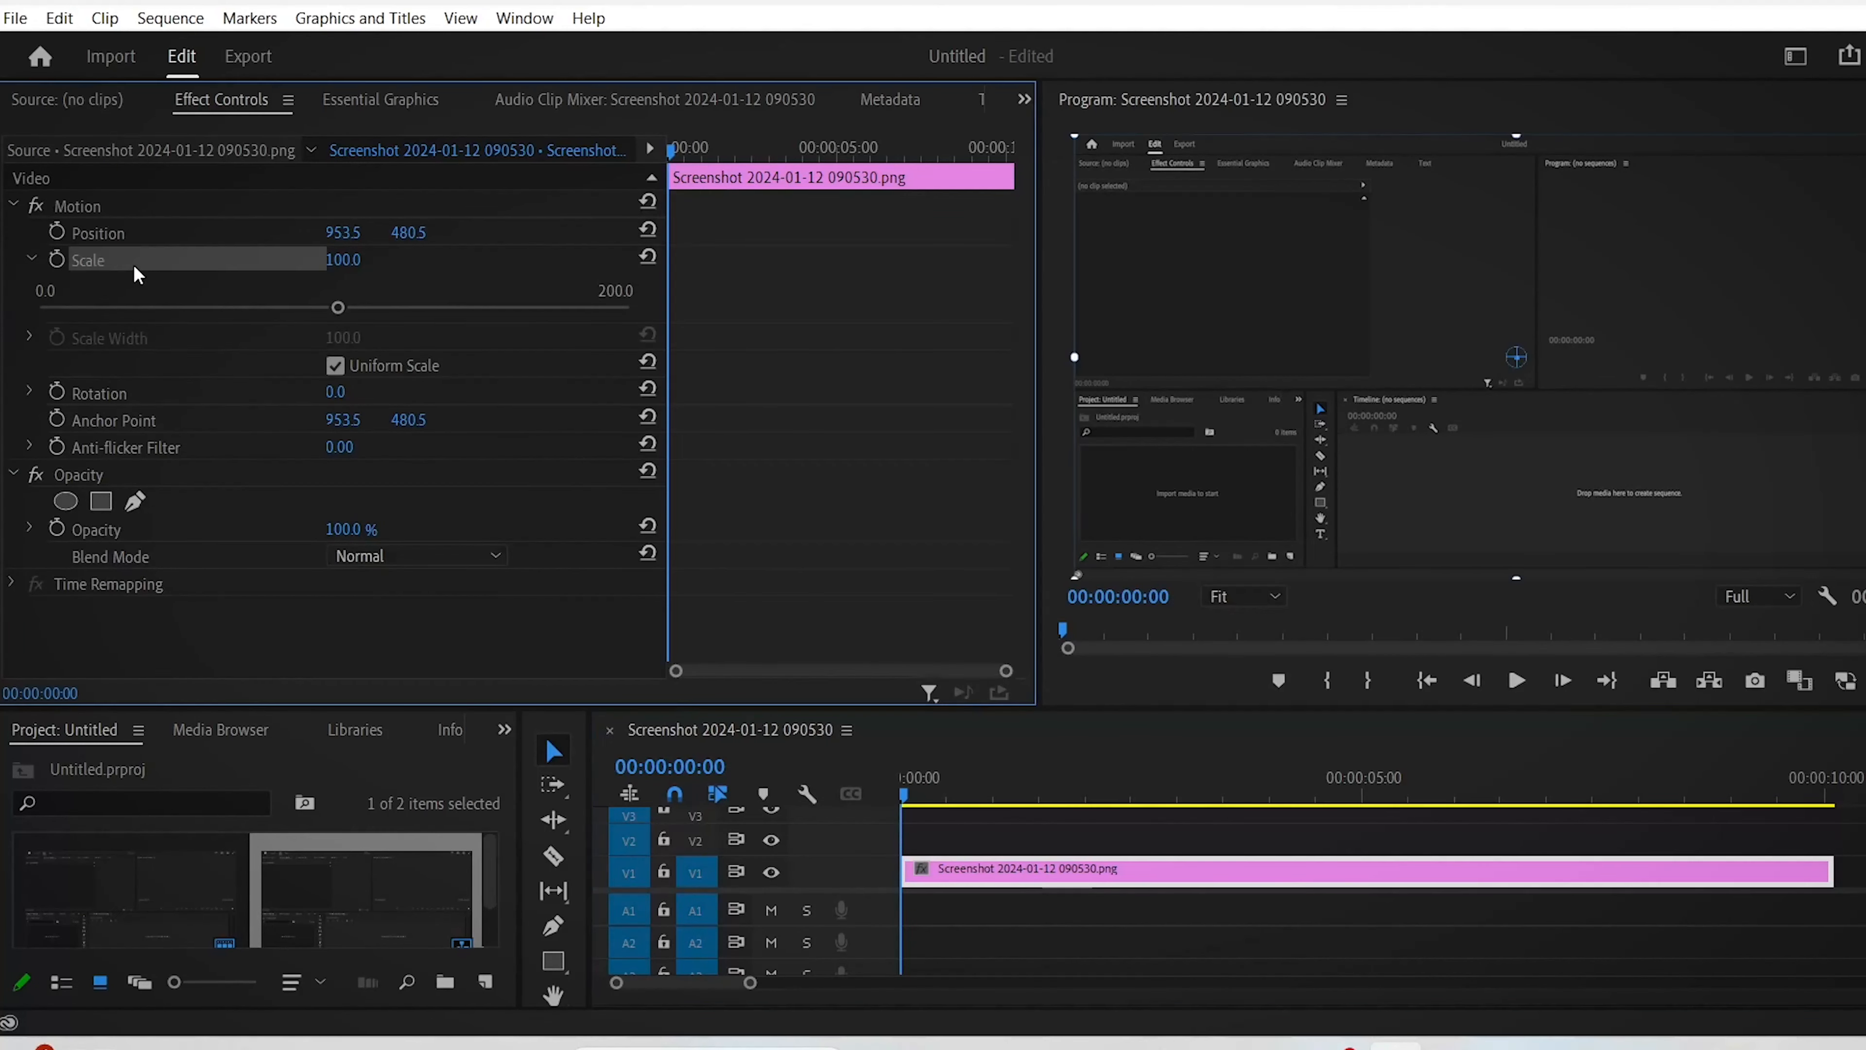
{"action": "mouse_move", "coordinate": [66, 268]}
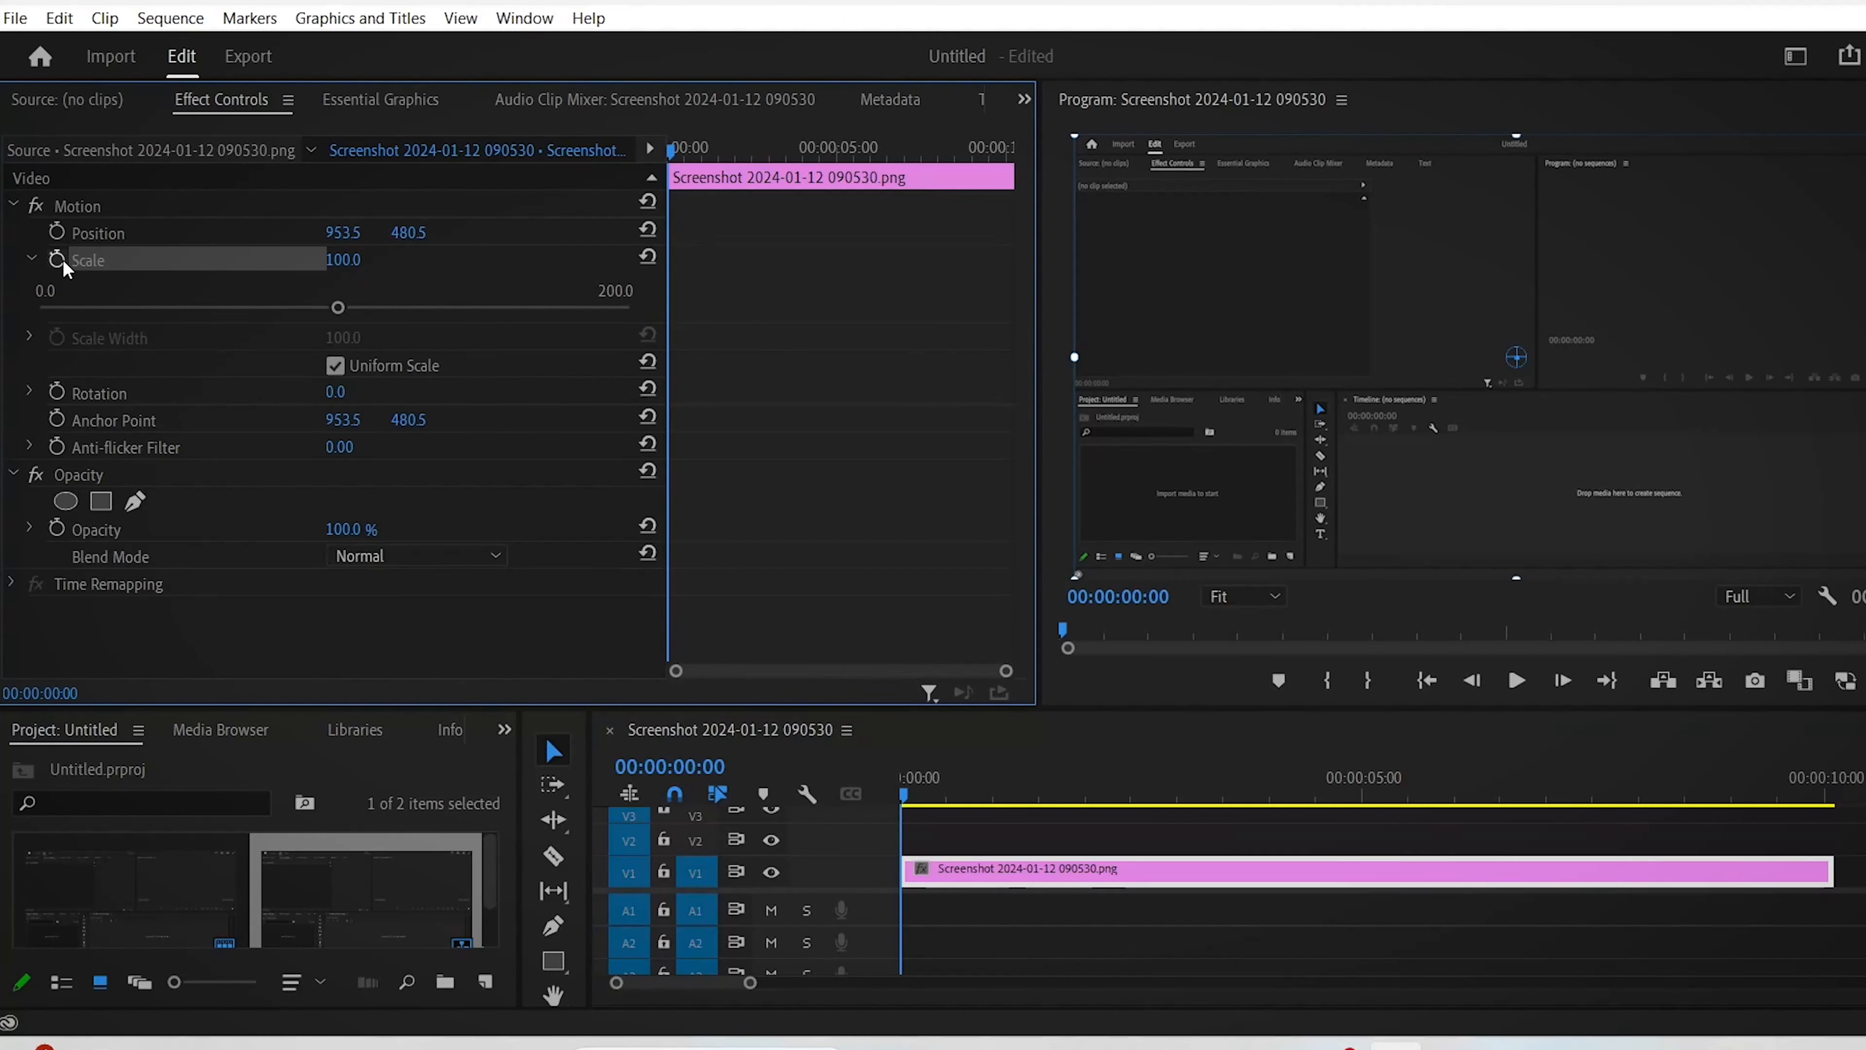
{"action": "mouse_move", "coordinate": [105, 268]}
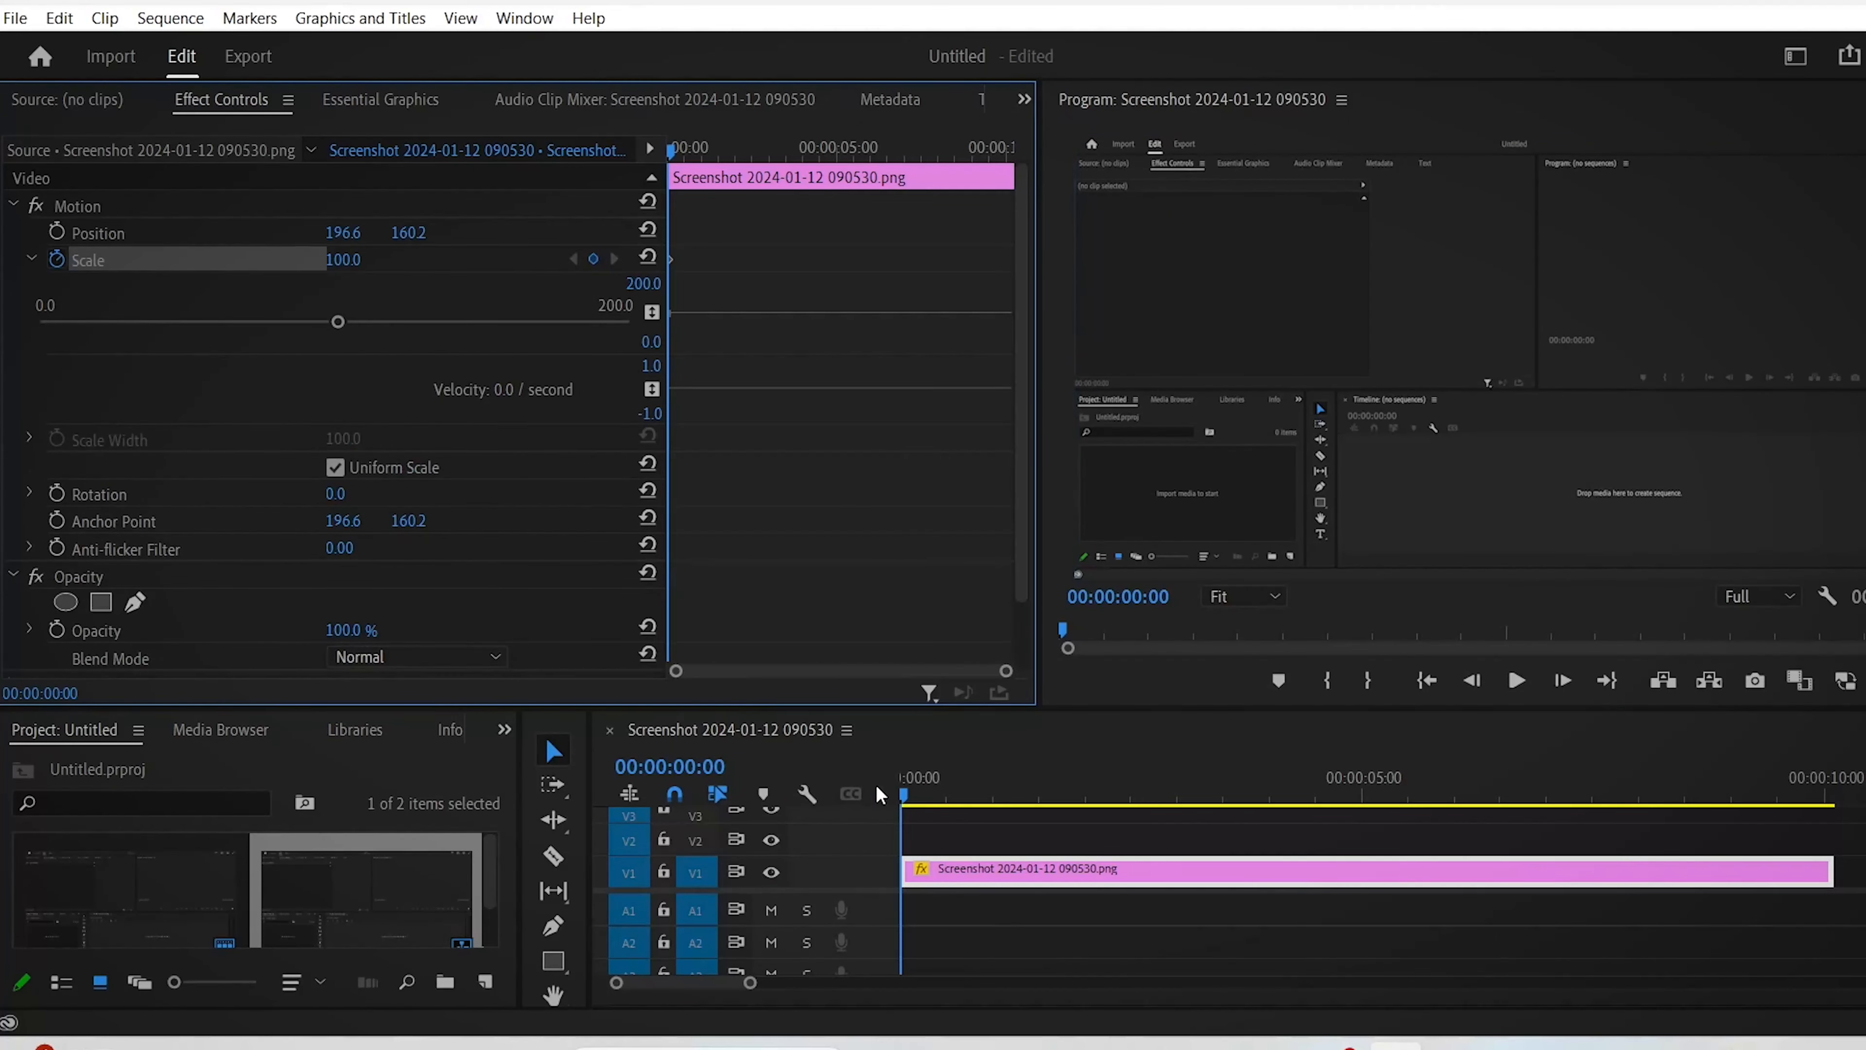
Raise Scale to 210 at one second in and ease the scale keyframes.
{"action": "left_click", "coordinate": [997, 795]}
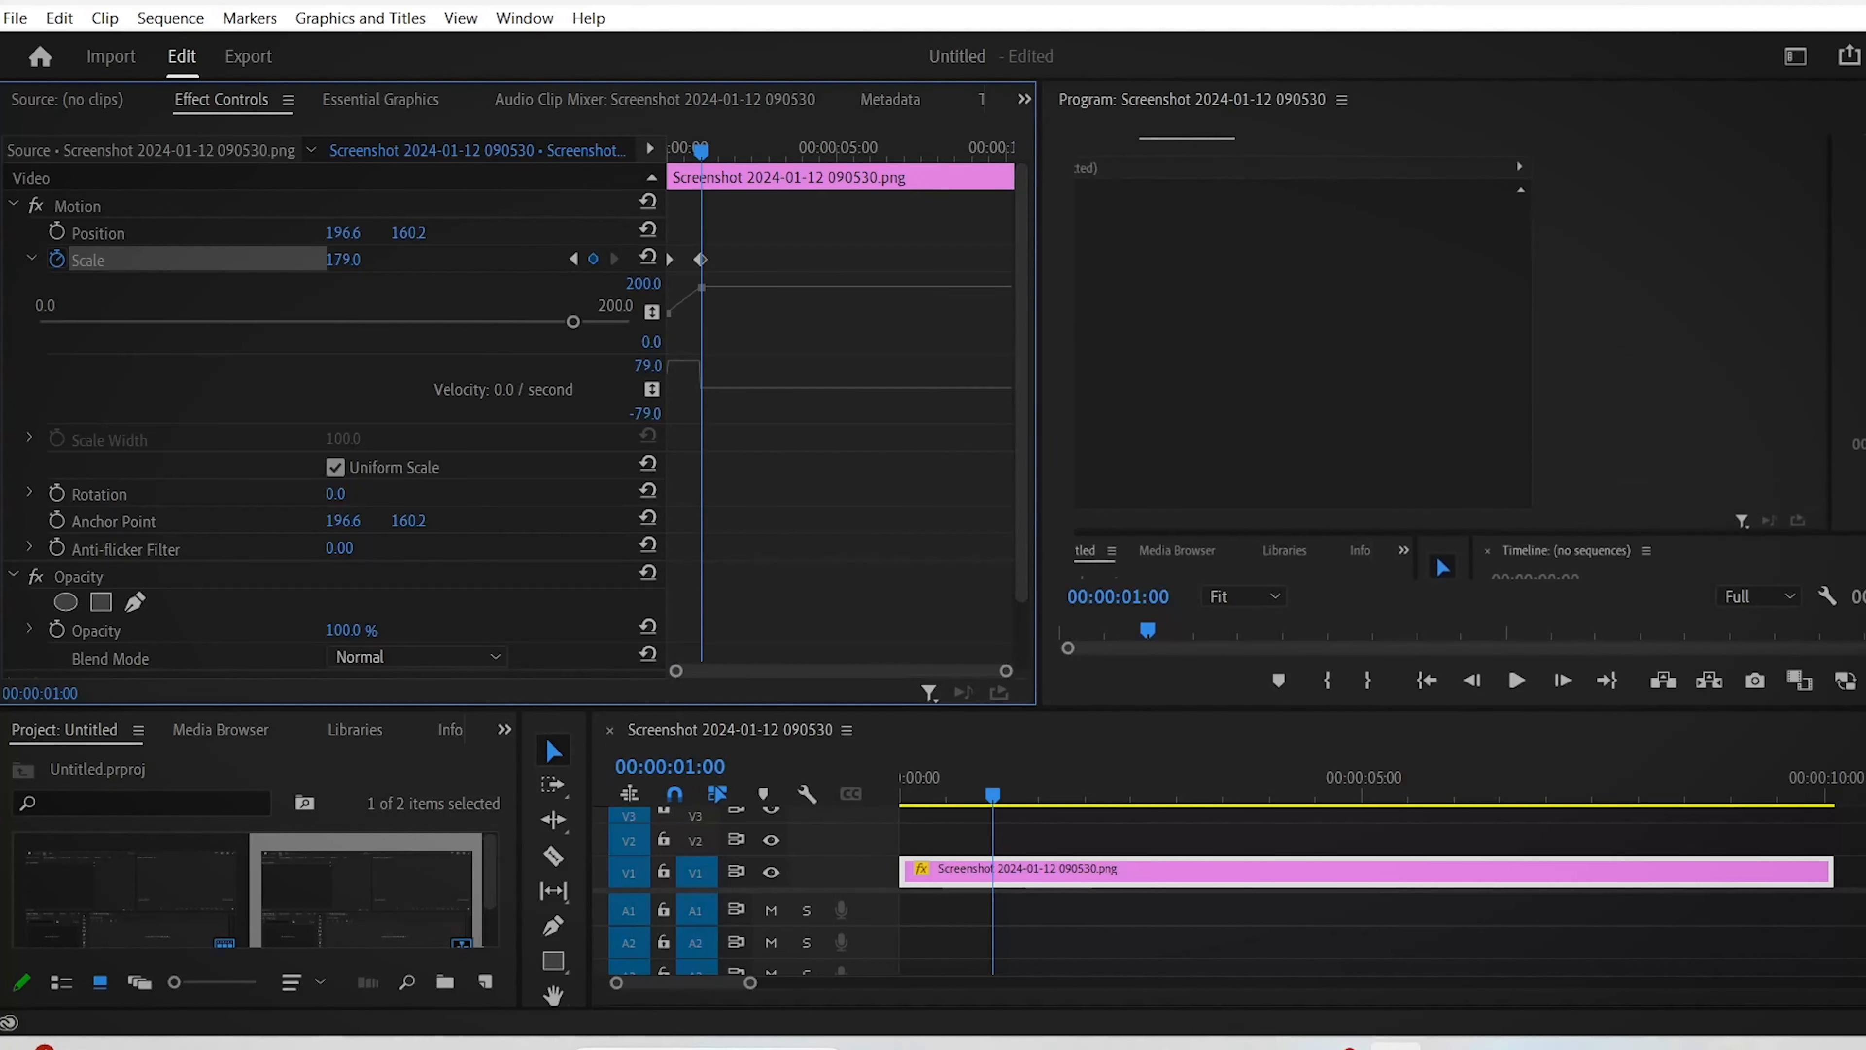
{"action": "right_click", "coordinate": [700, 259]}
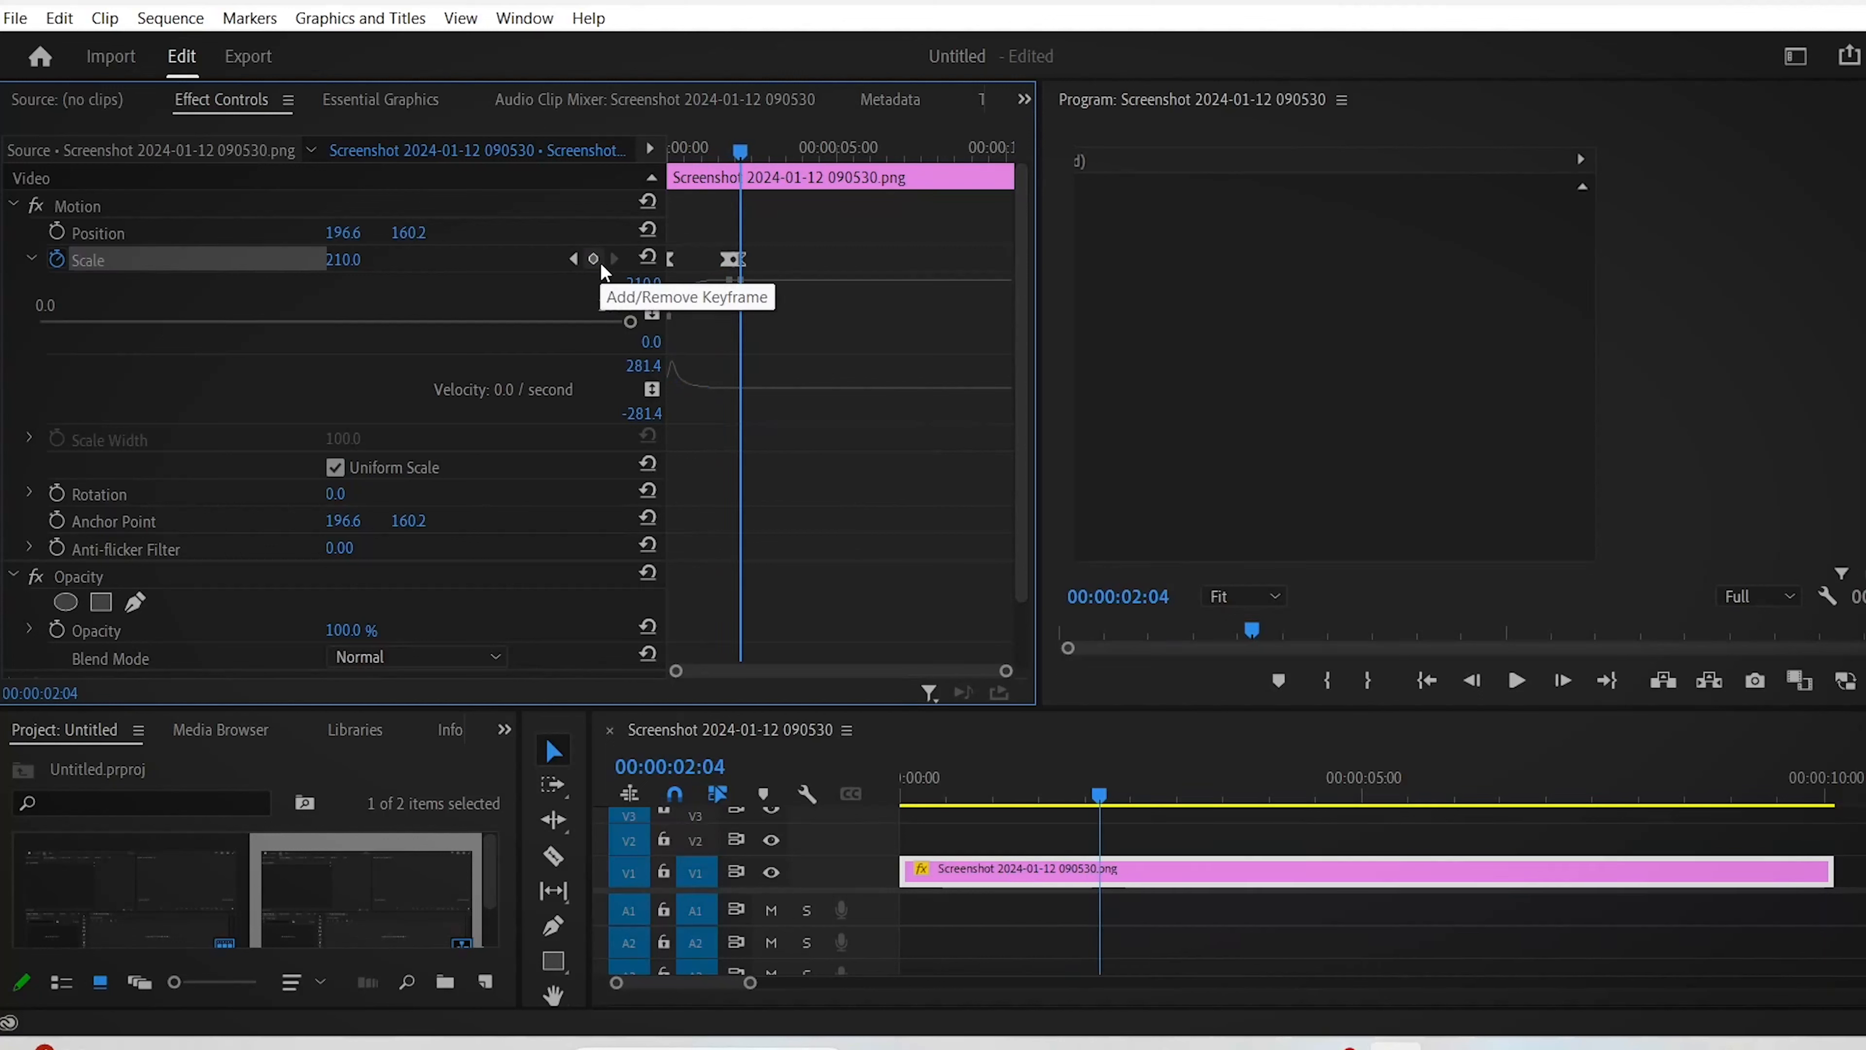
Add a Scale 100 keyframe at 00:00:03:10 and give it Ease In.
{"action": "left_click", "coordinate": [593, 260]}
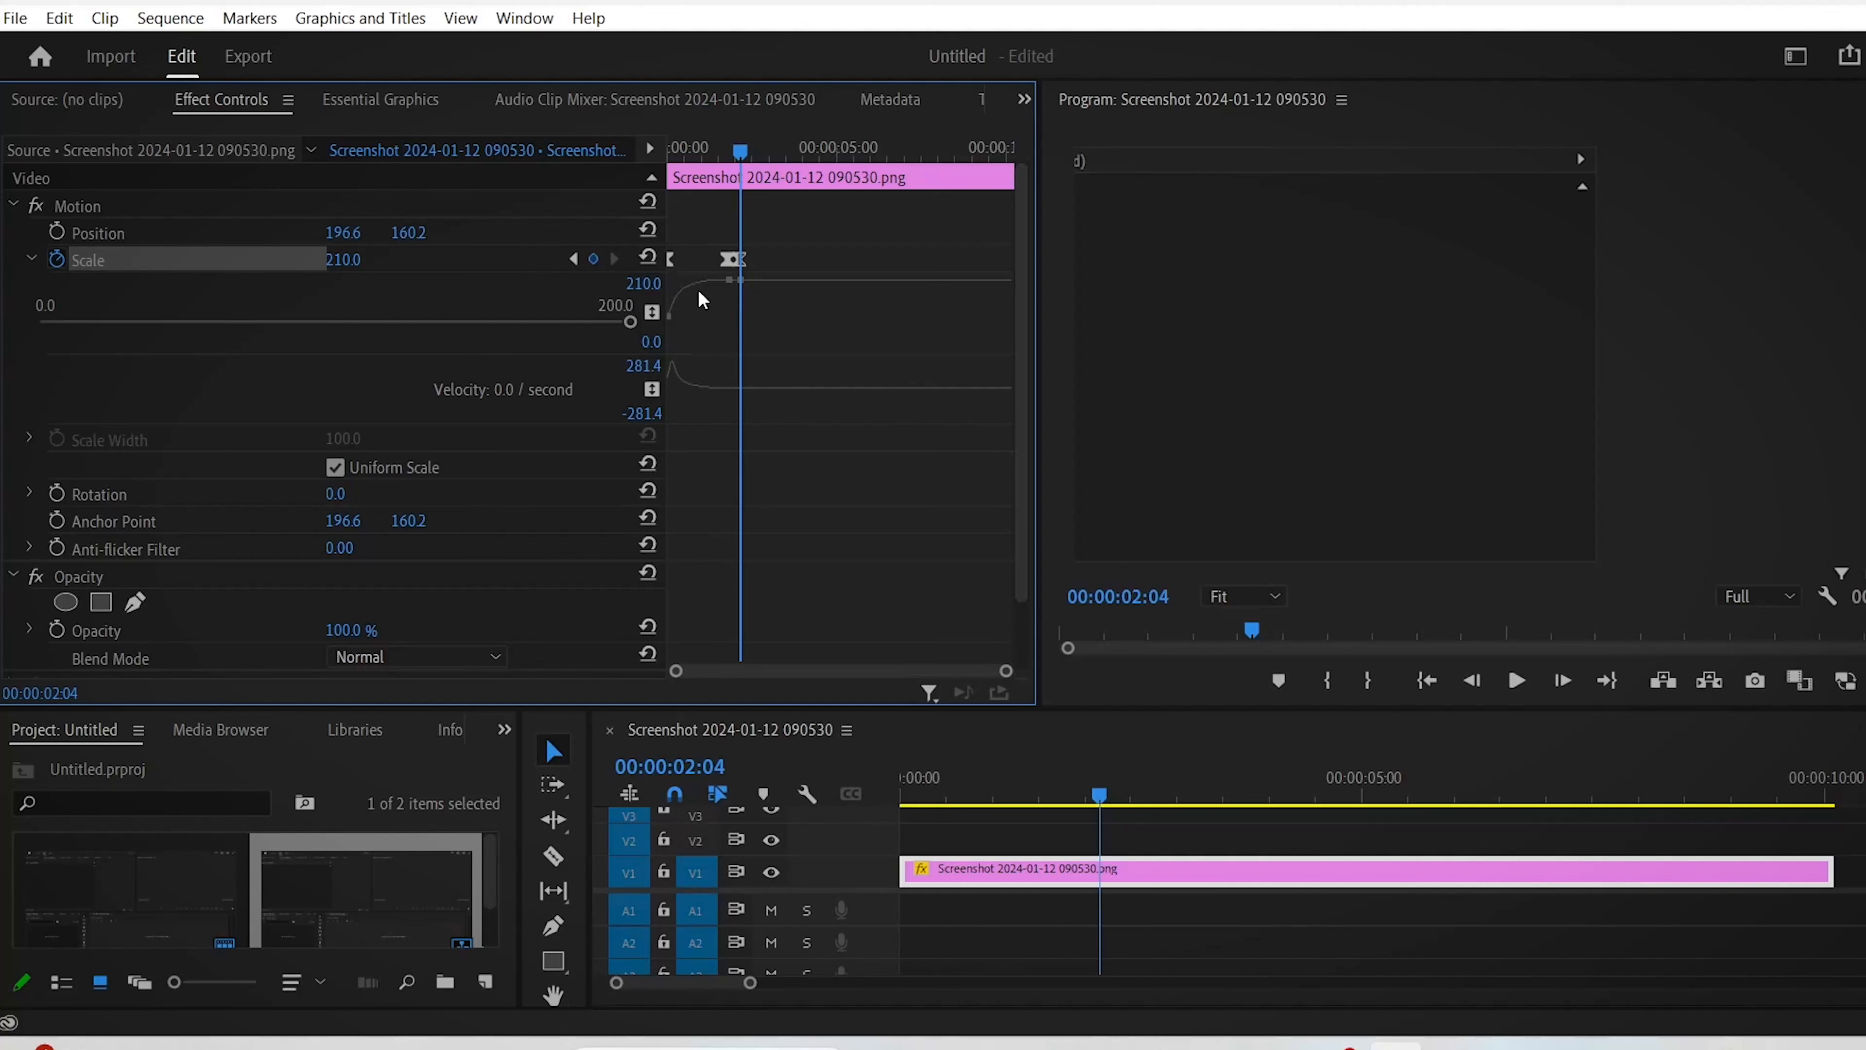
{"action": "left_click", "coordinate": [1214, 794]}
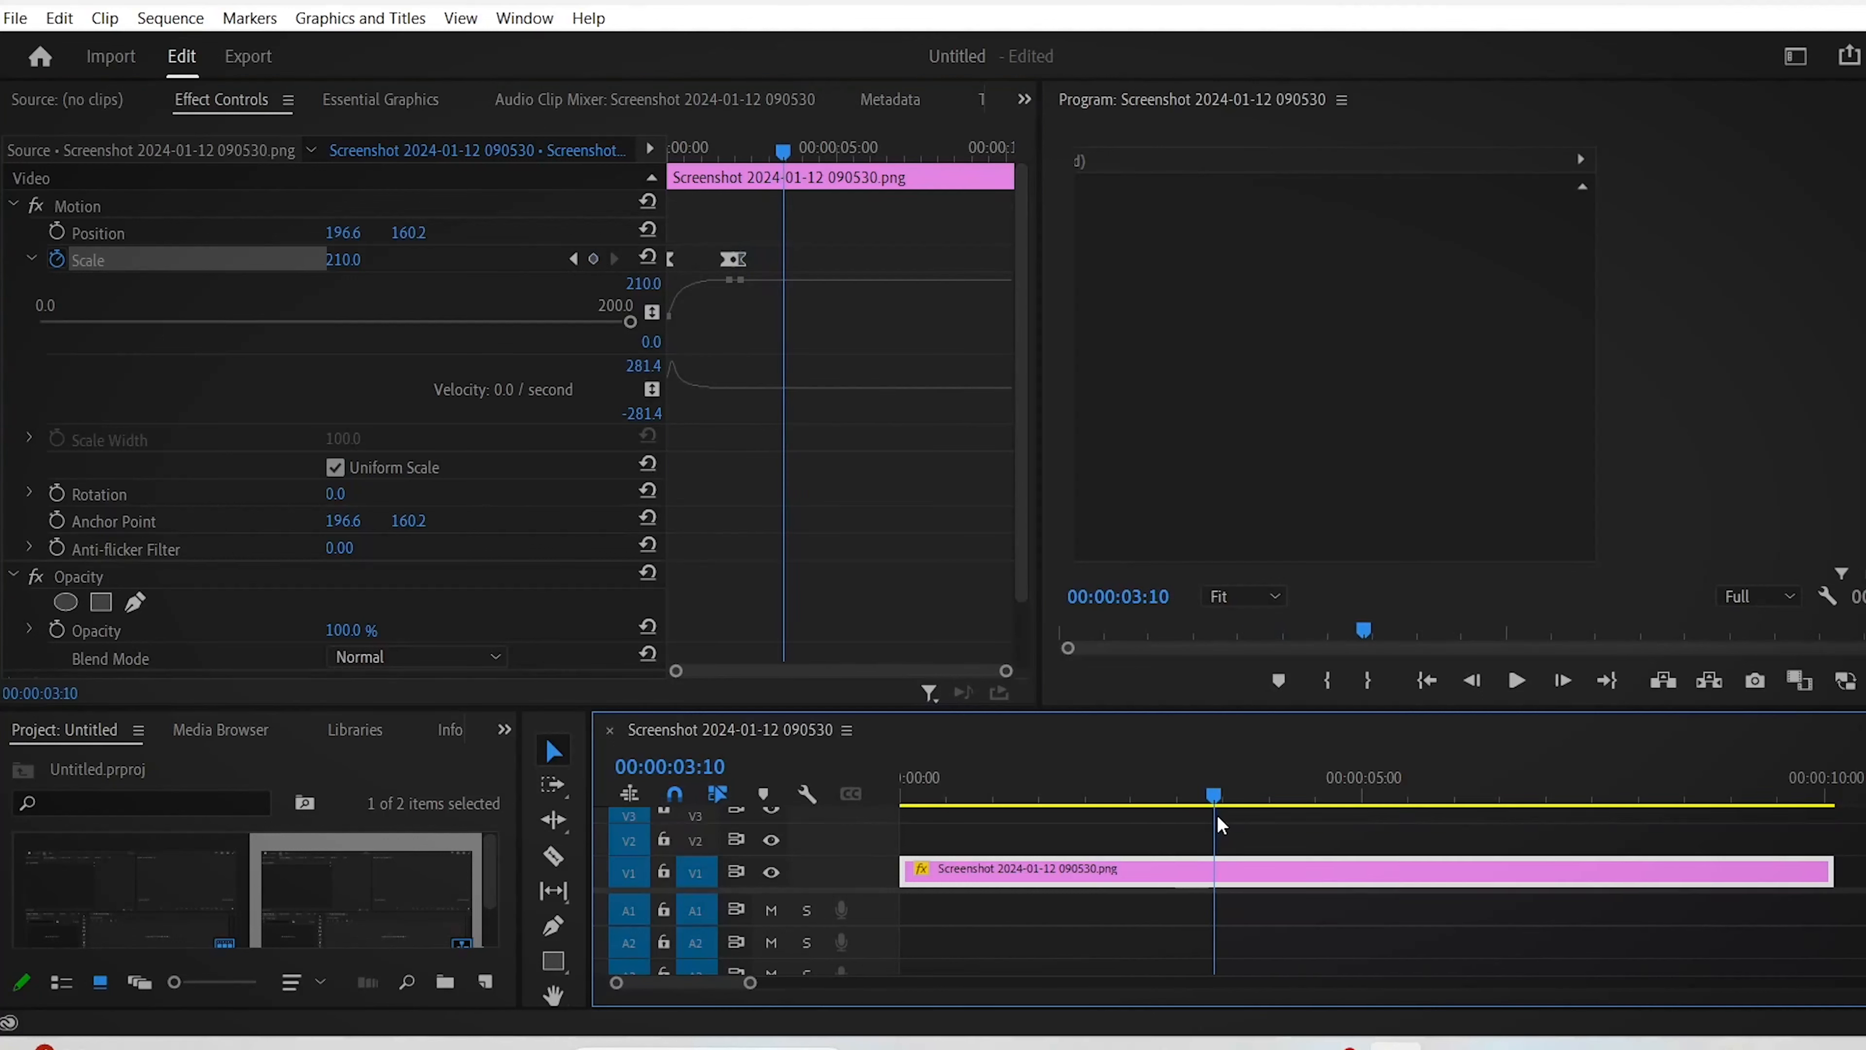
{"action": "mouse_move", "coordinate": [593, 259]}
{"action": "type", "text": "100"}
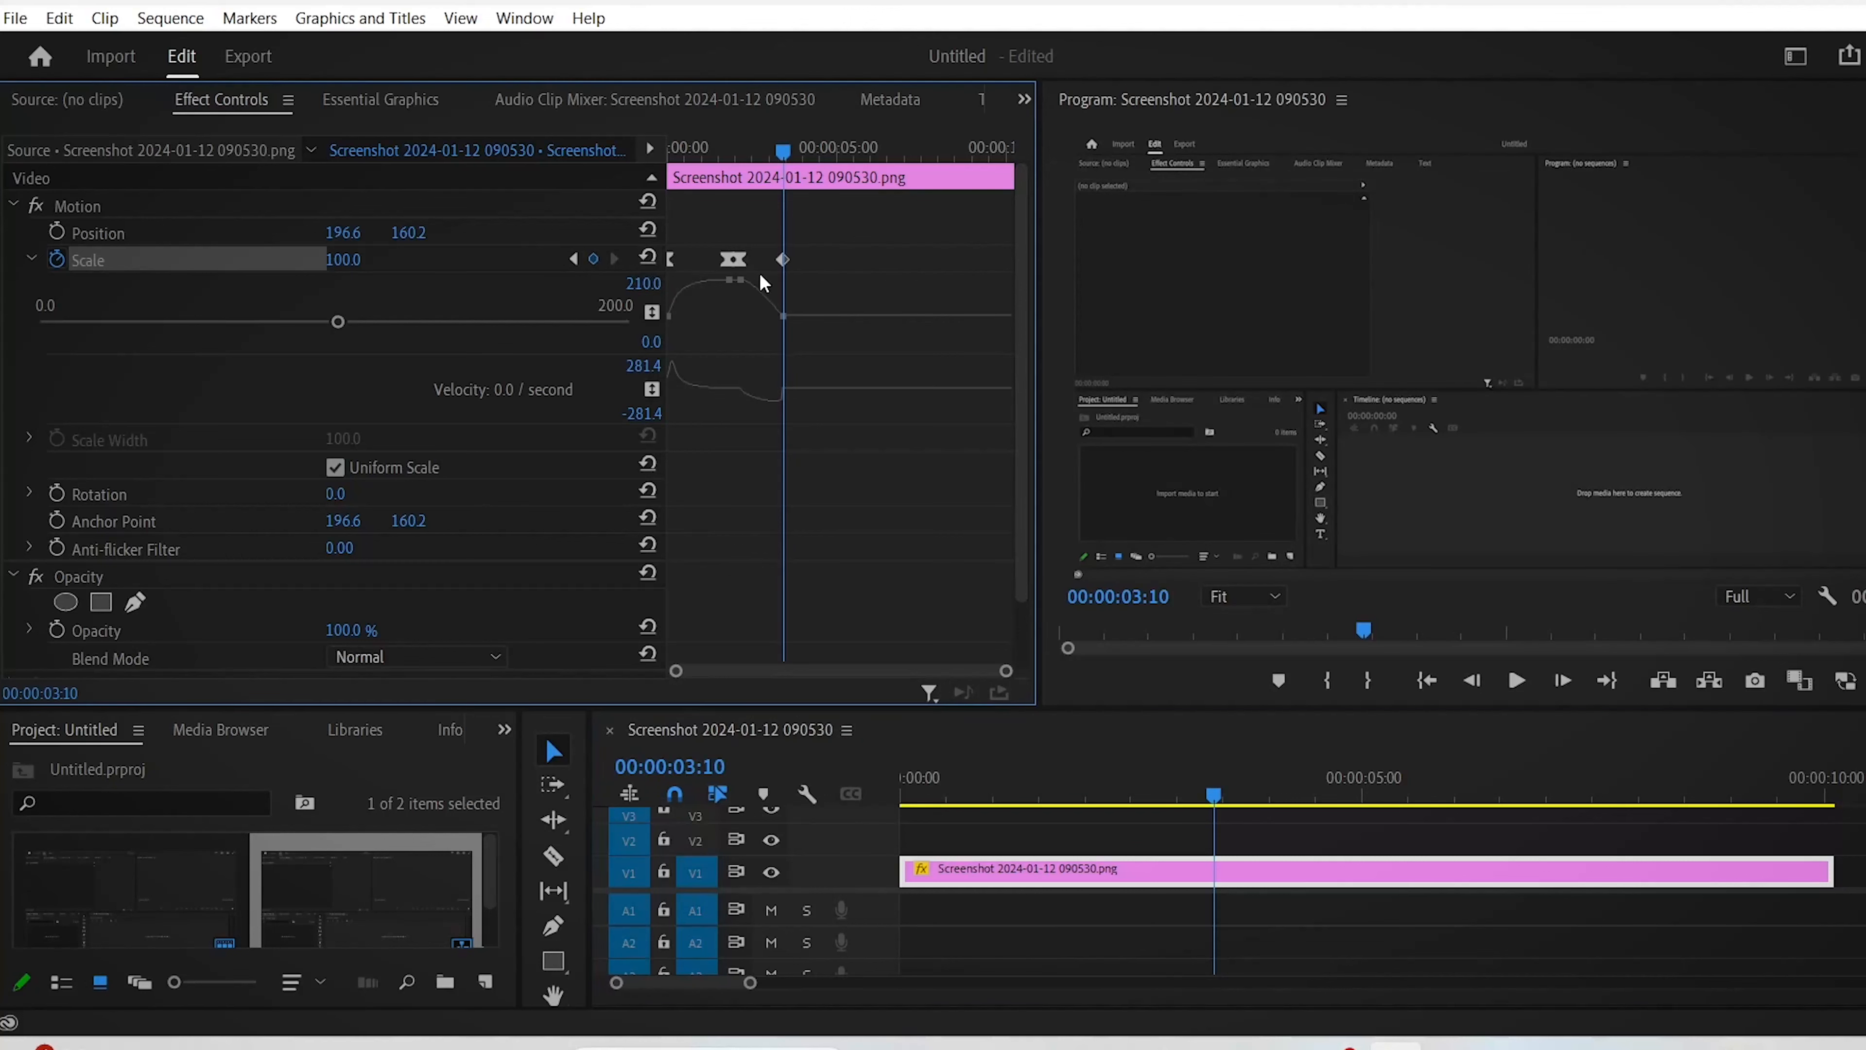
{"action": "left_click", "coordinate": [782, 259]}
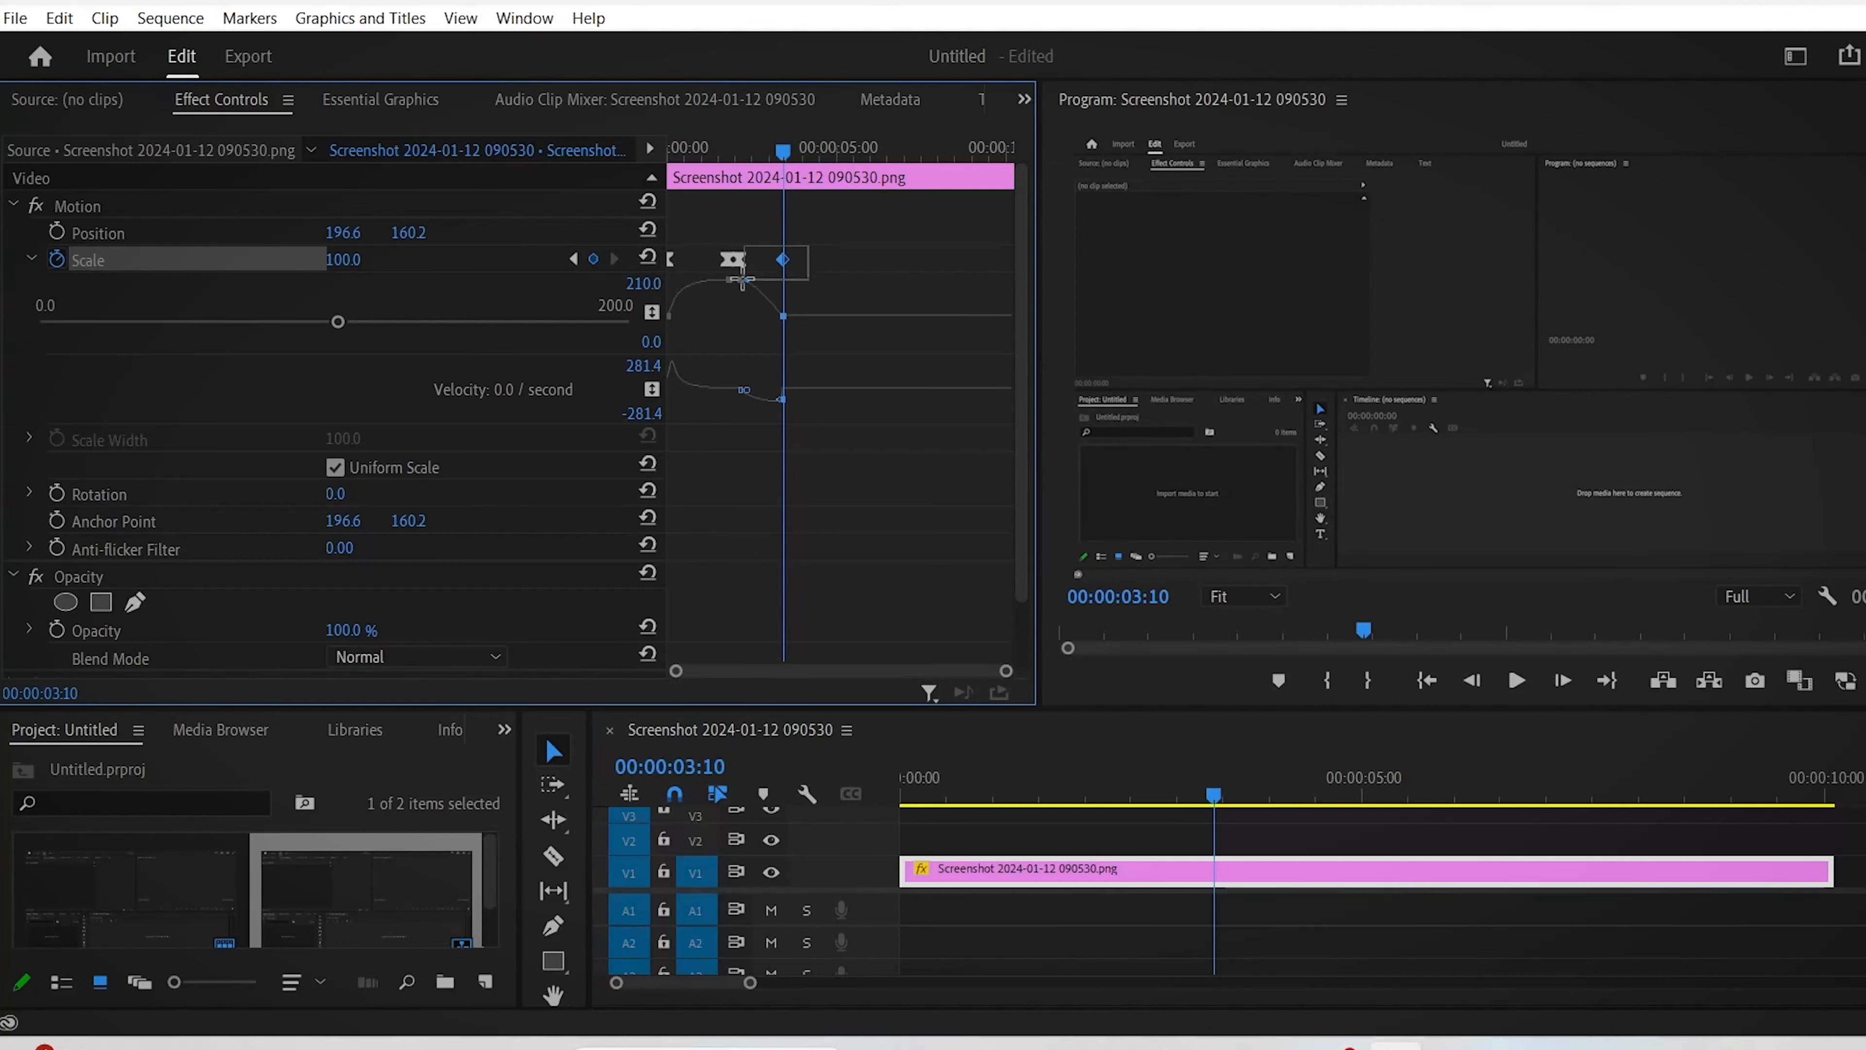
{"action": "right_click", "coordinate": [784, 260]}
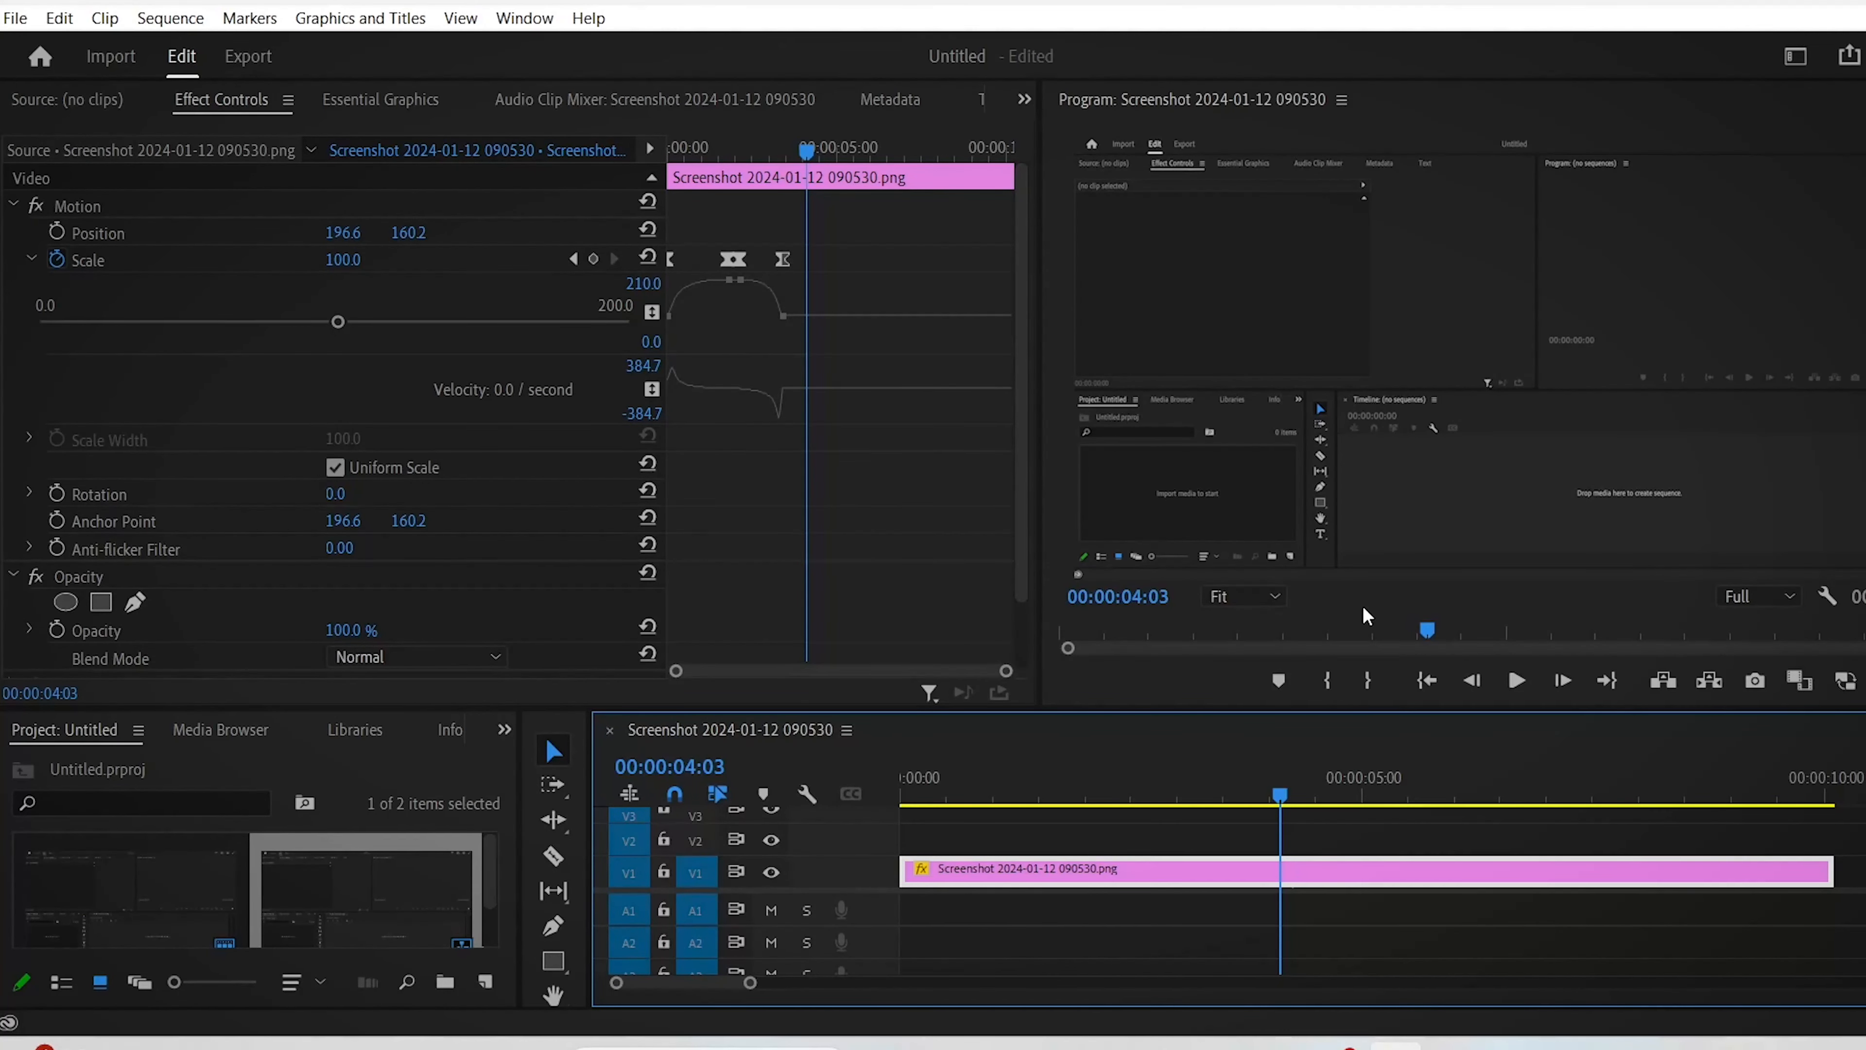
{"action": "mouse_move", "coordinate": [1291, 809]}
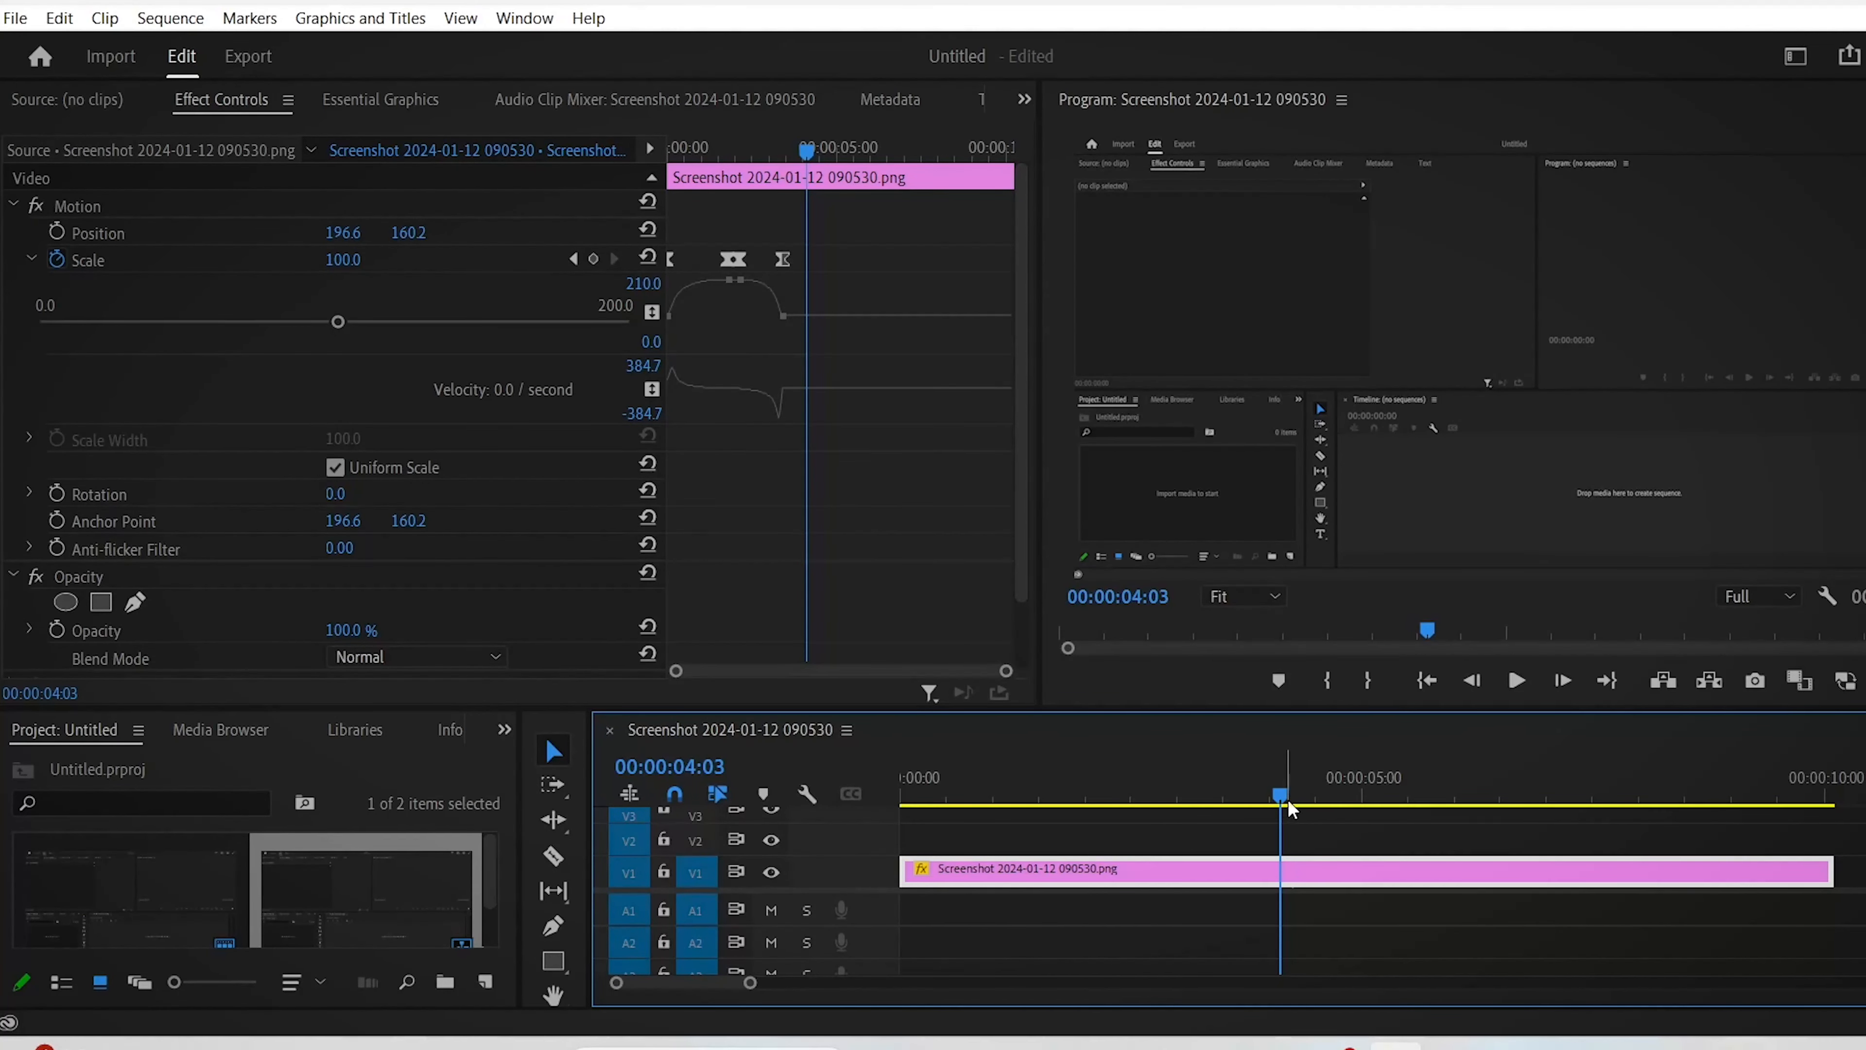
Cut the clip at 3:20 and drag the second piece's anchor to 1525.0, 157.4.
{"action": "left_click_drag", "start_coordinate": [1283, 795], "coordinate": [1241, 795]}
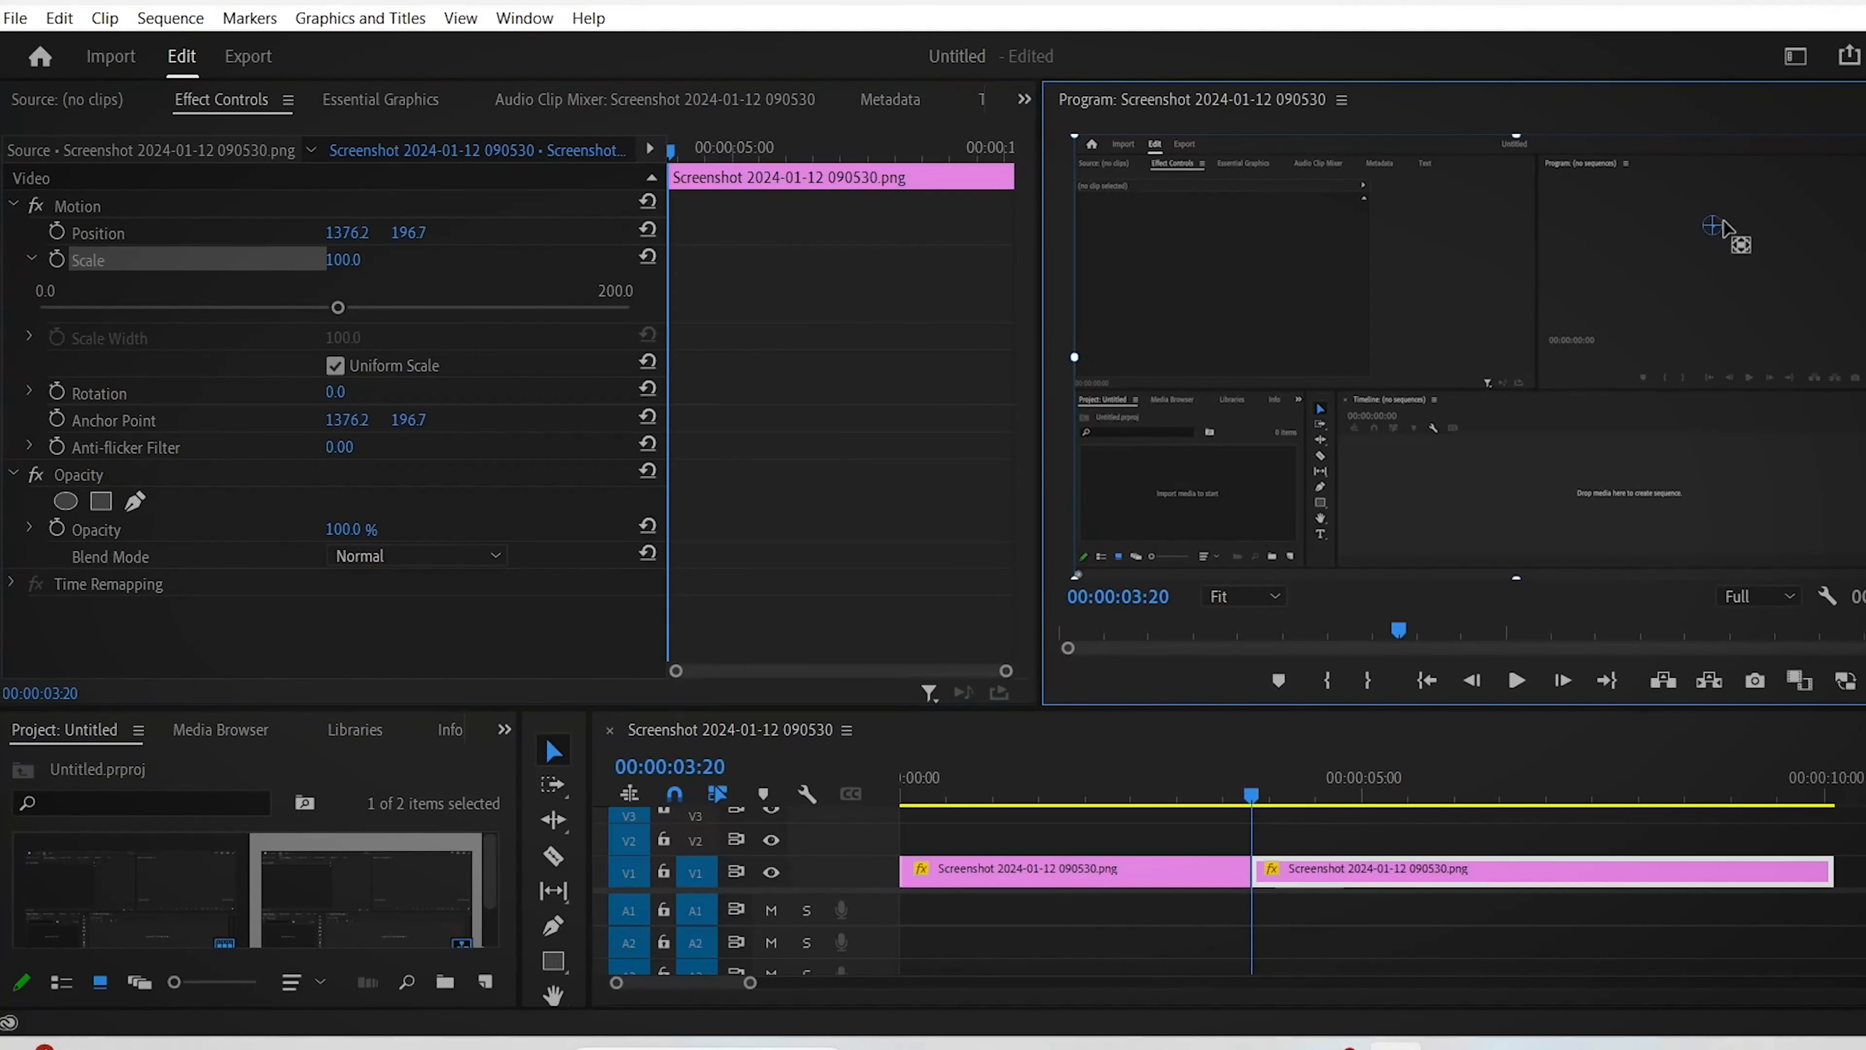
{"action": "left_click_drag", "start_coordinate": [1718, 228], "coordinate": [1782, 208]}
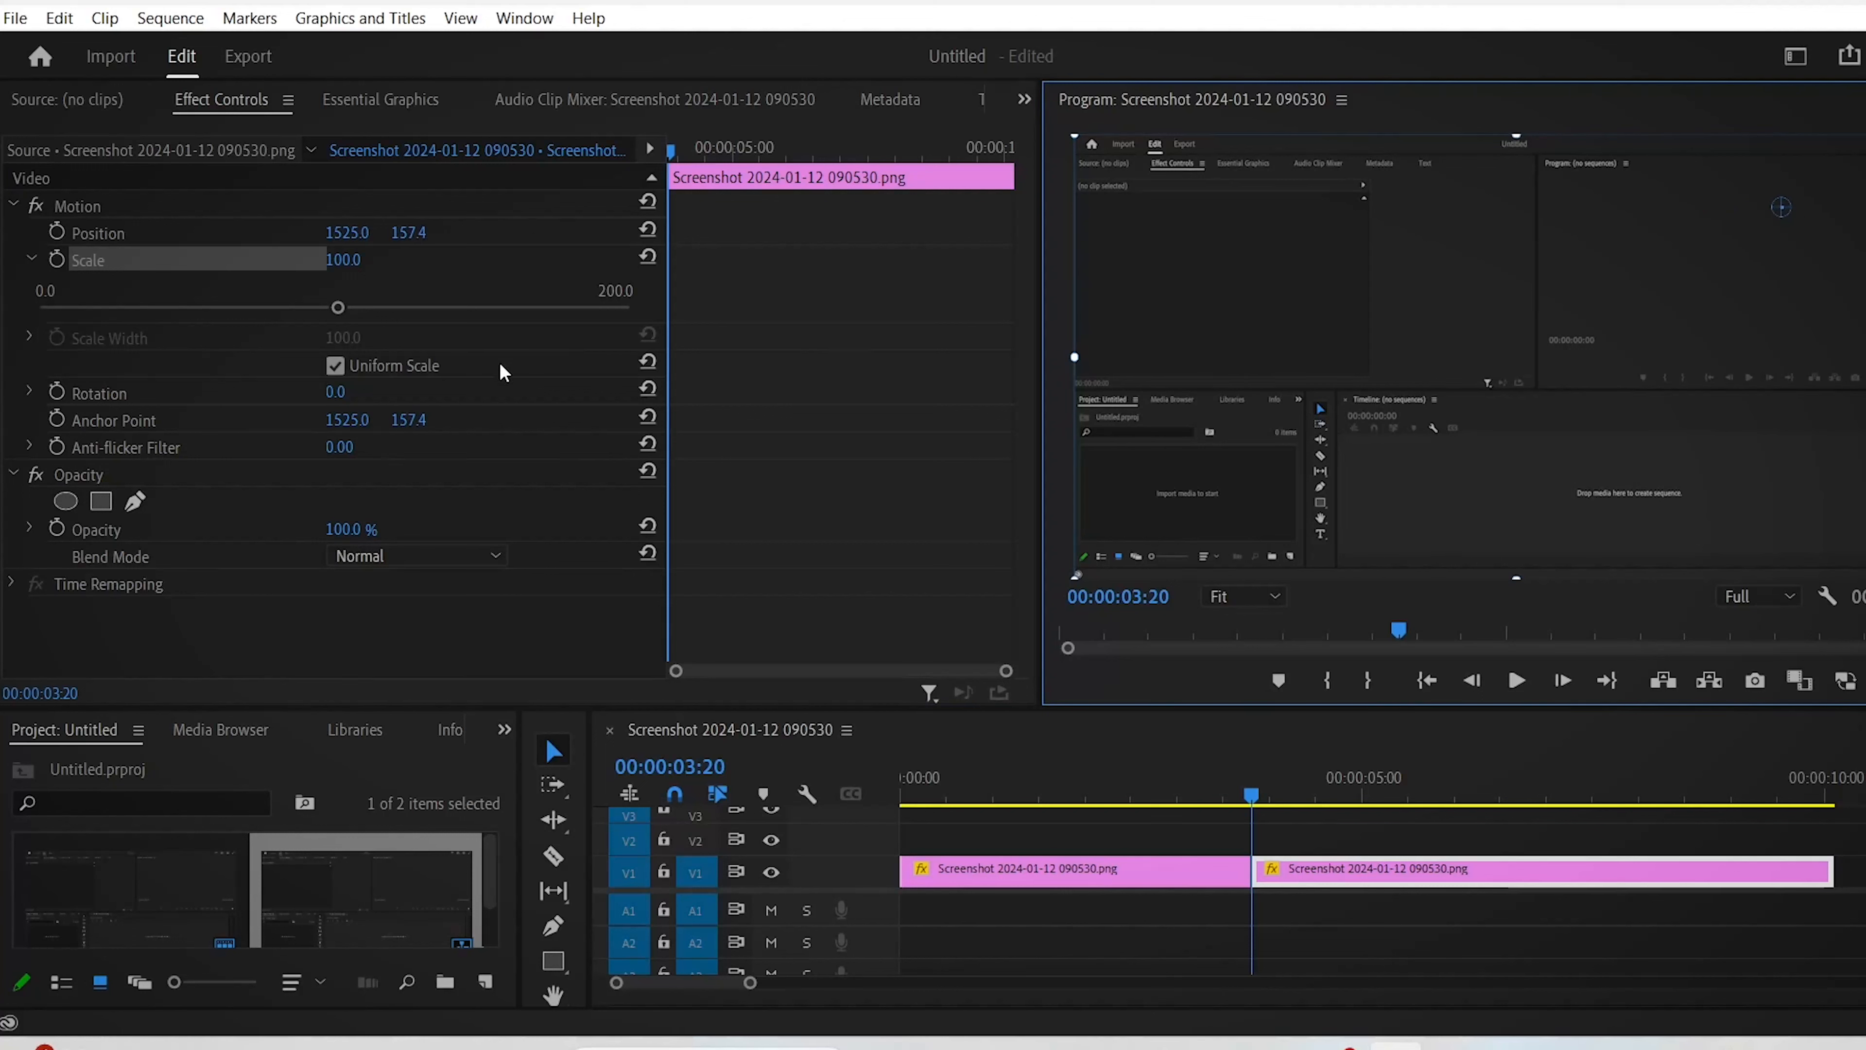
{"action": "left_click", "coordinate": [1071, 869]}
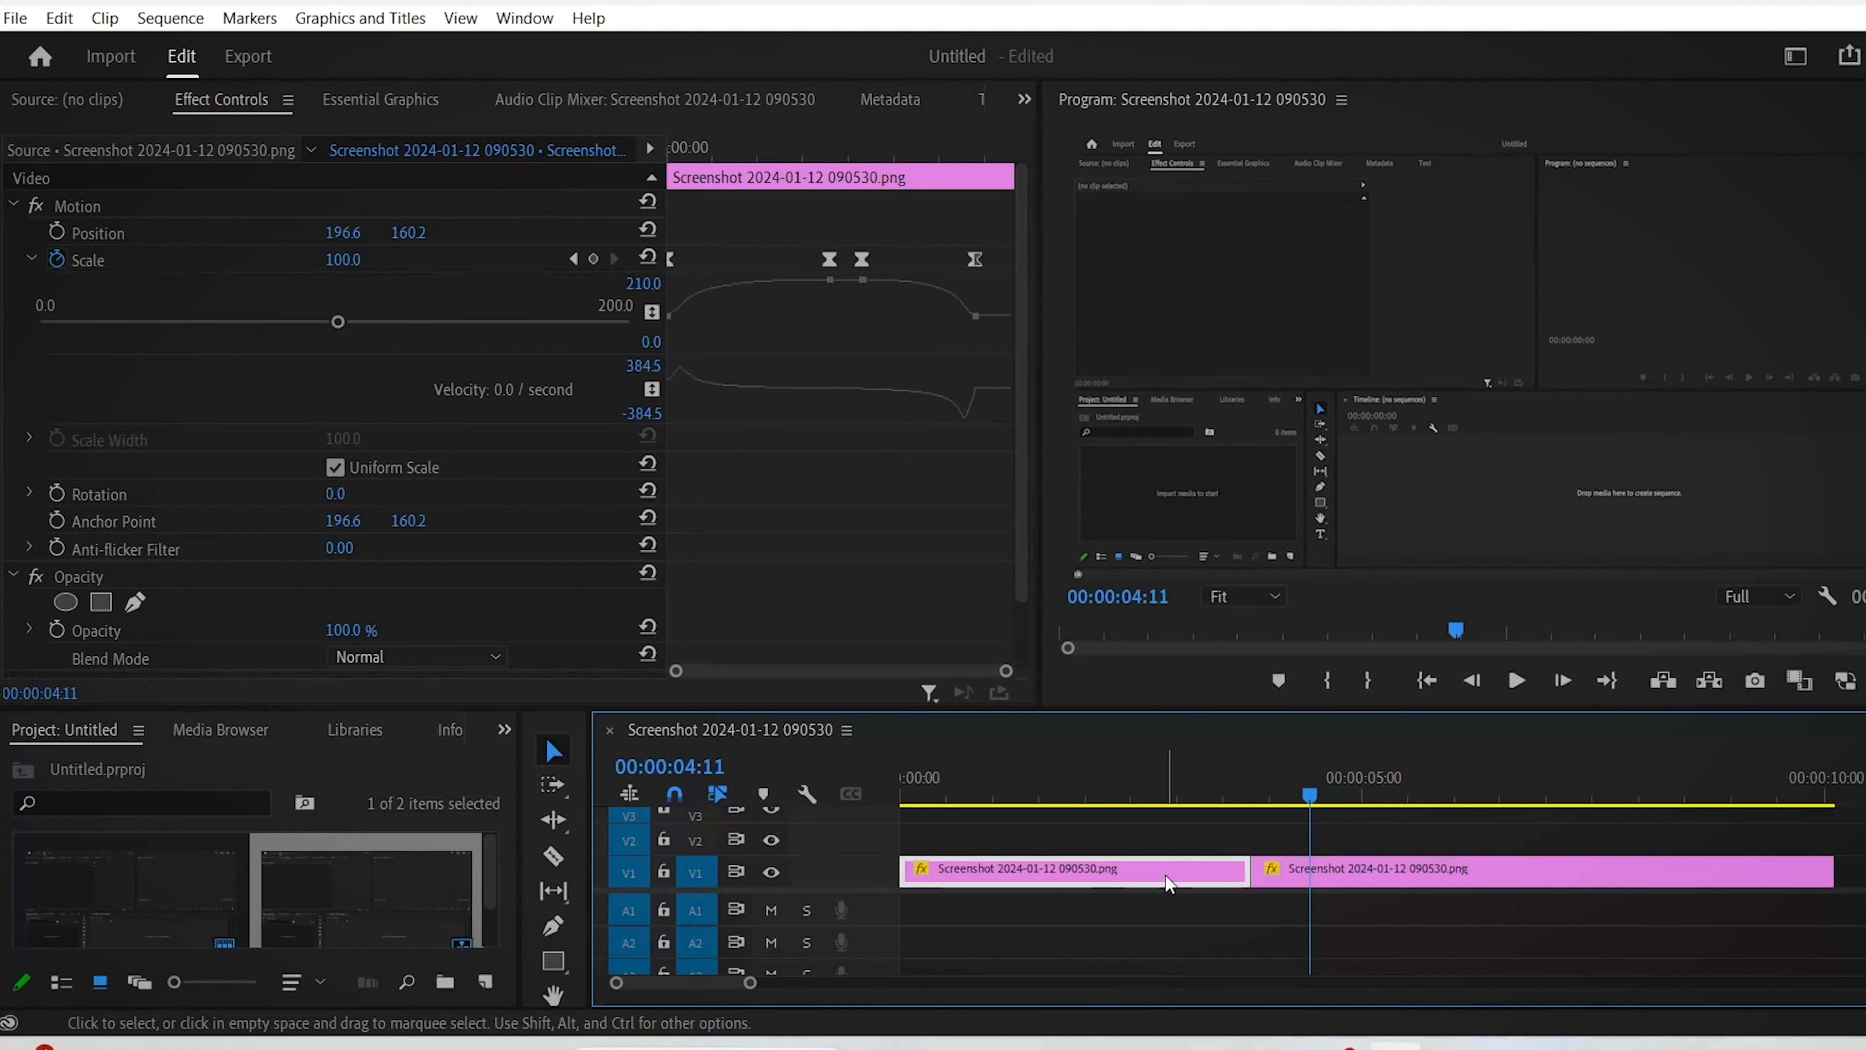
{"action": "mouse_move", "coordinate": [993, 356]}
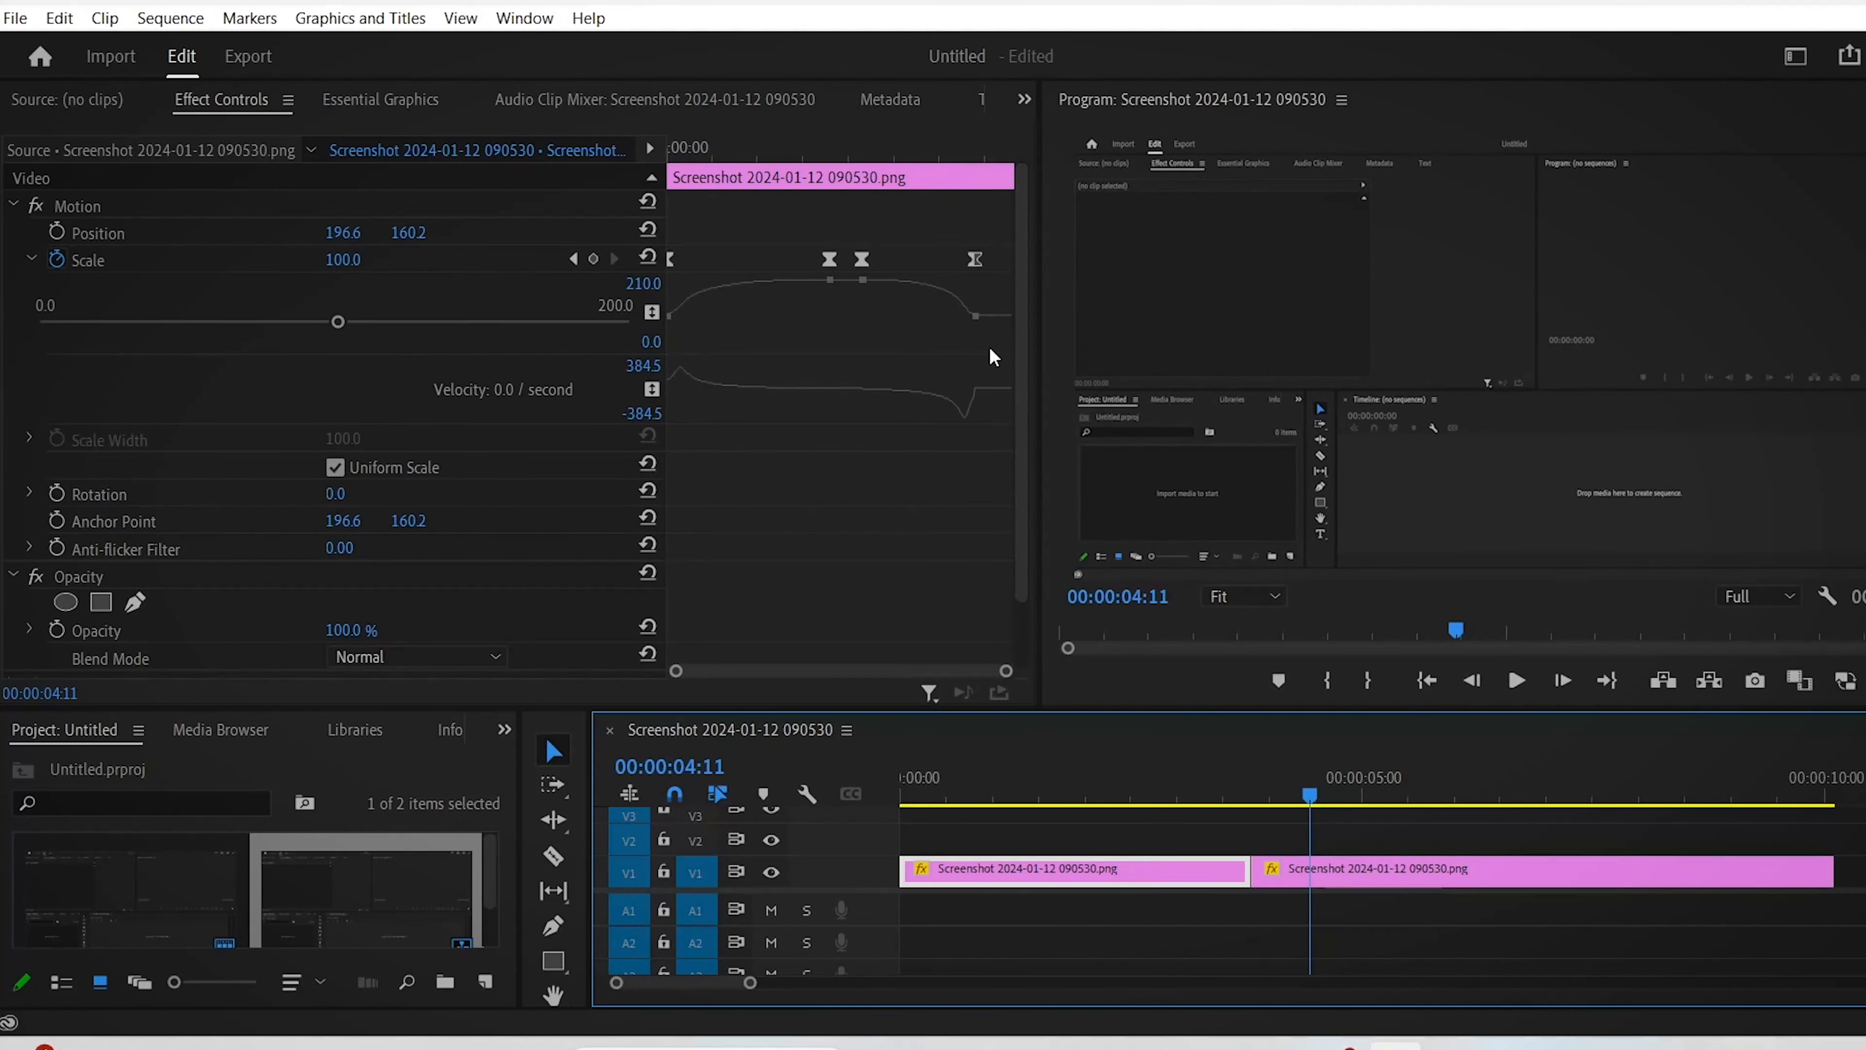